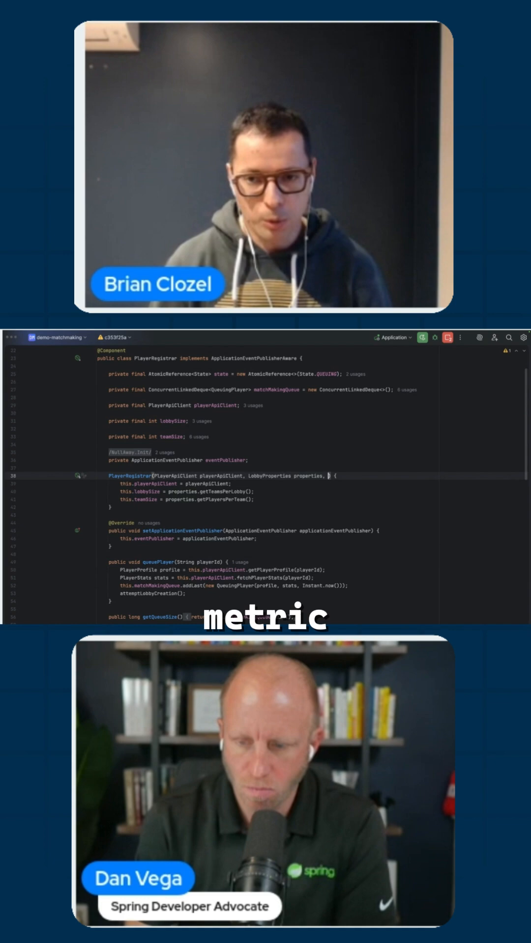
Step: Inject MeterRegistry into the PlayerRegistrar constructor and register gauge "matchmaking.queue.size" on this
type("MeterRegistry meterRegistry")
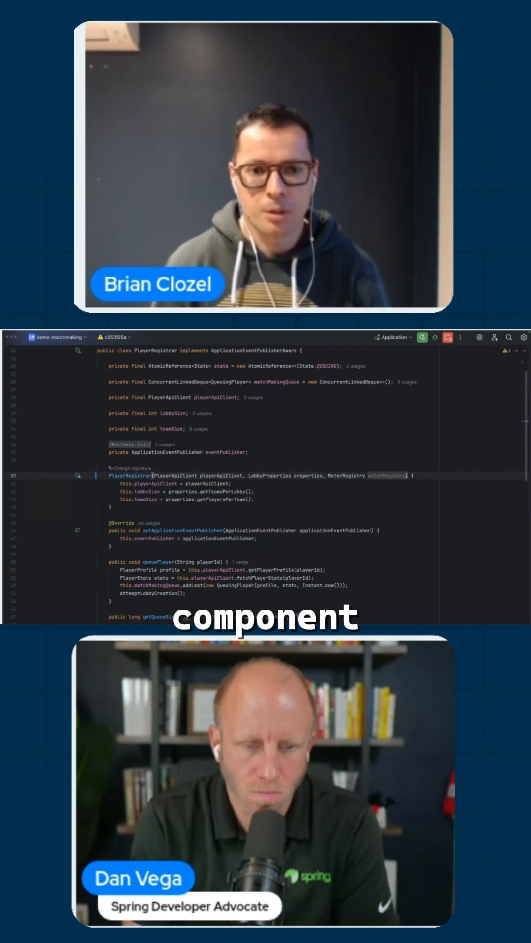
type("meter")
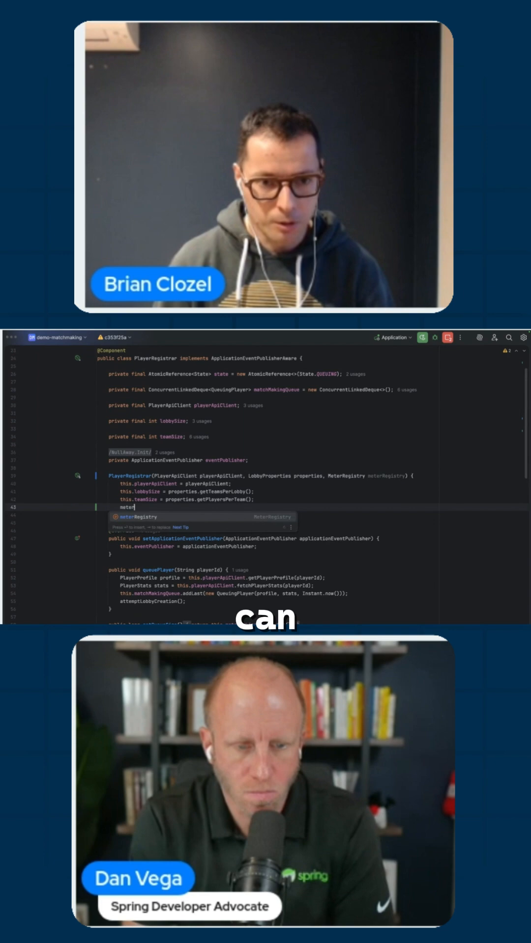
type("Registry.gauge(\"mat")
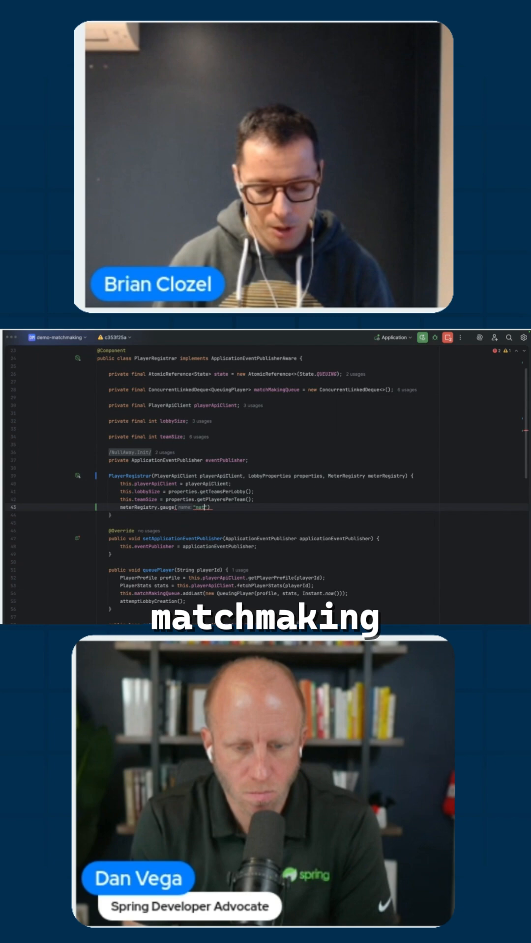
type("matchmaking.")
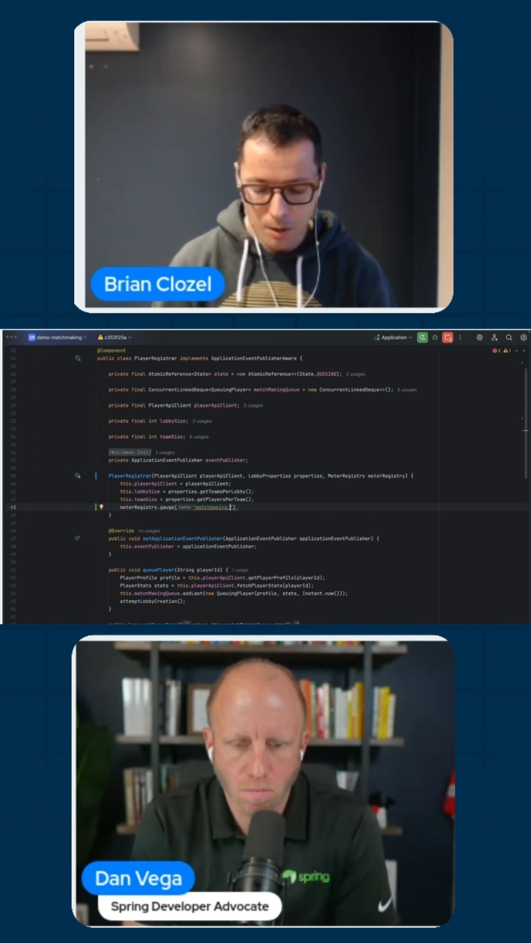
type("queue.size")
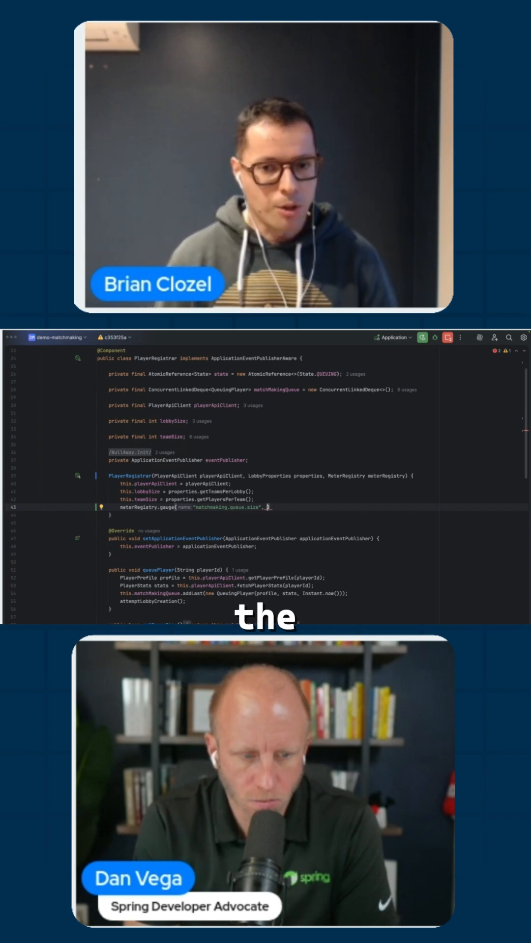
type("this.")
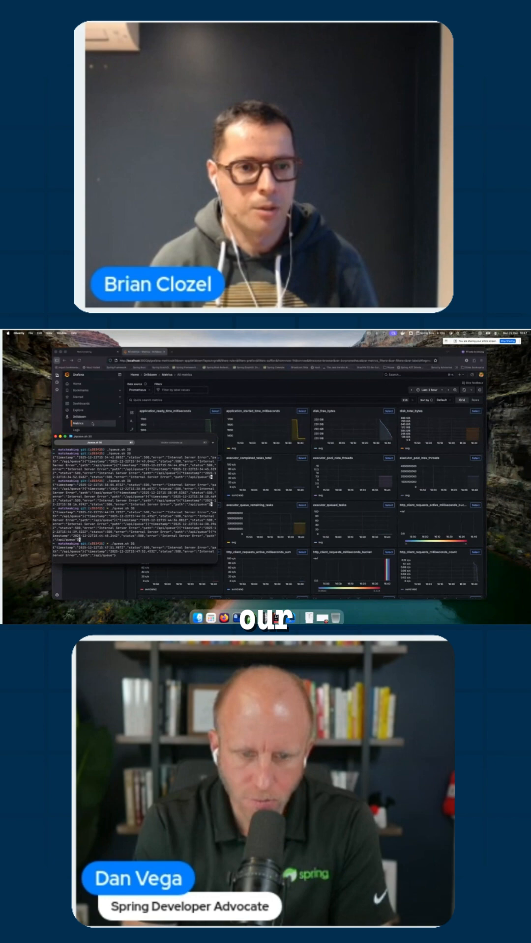
Step: Limit the metrics view to Last 15 minutes and search for "match" to find matchmaking_queue_size
left_click(426, 390)
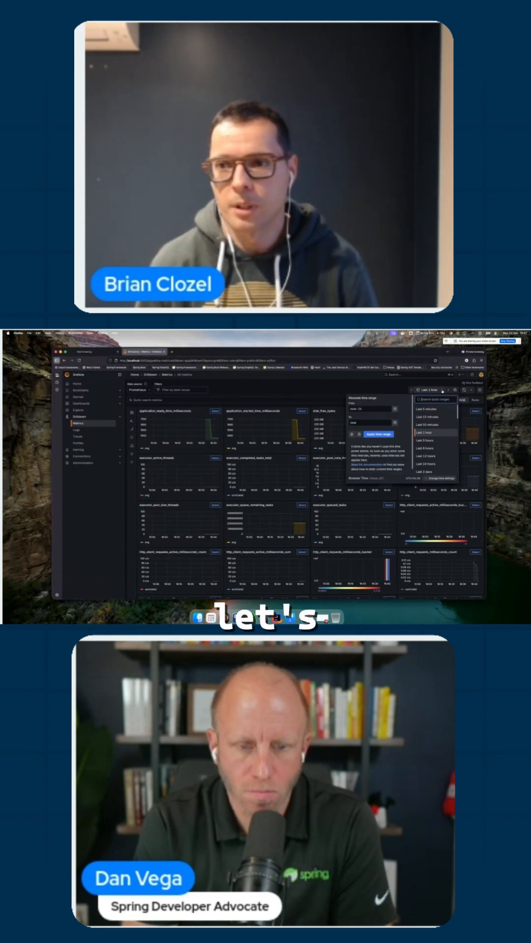
left_click(423, 416)
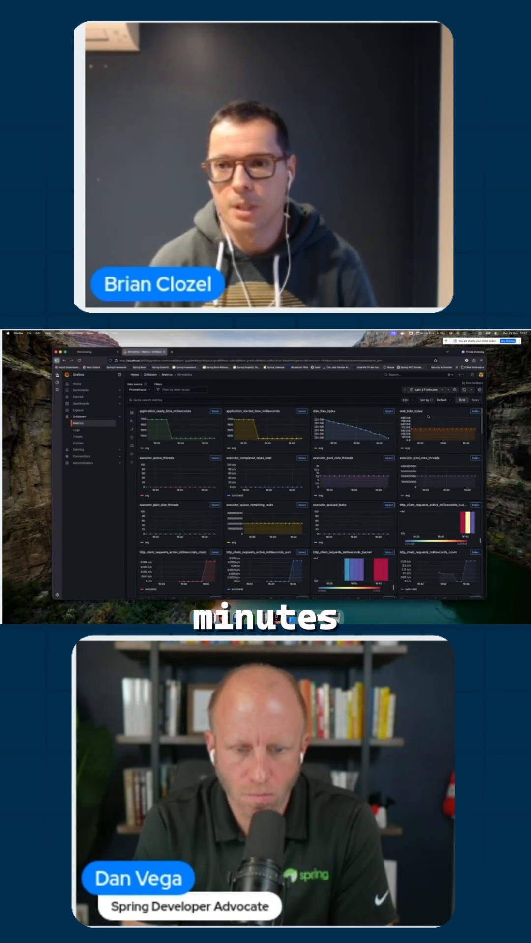
type("match")
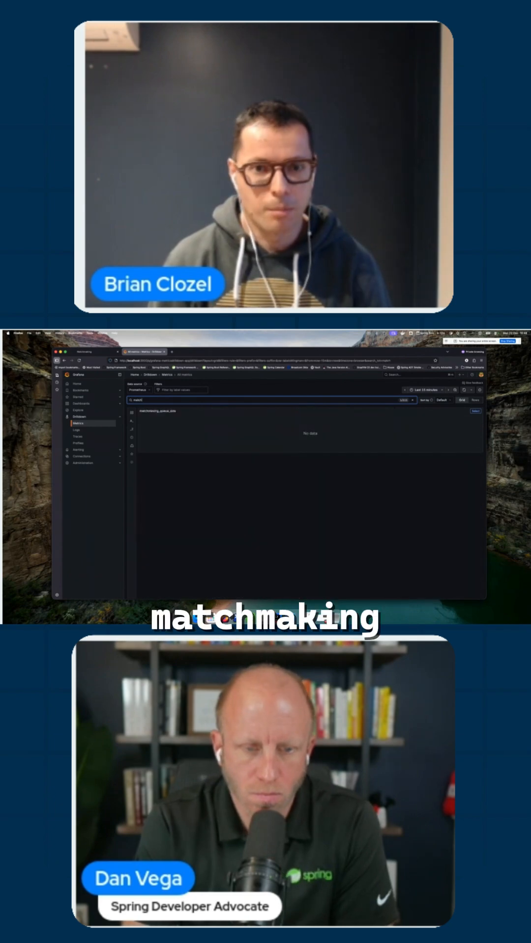